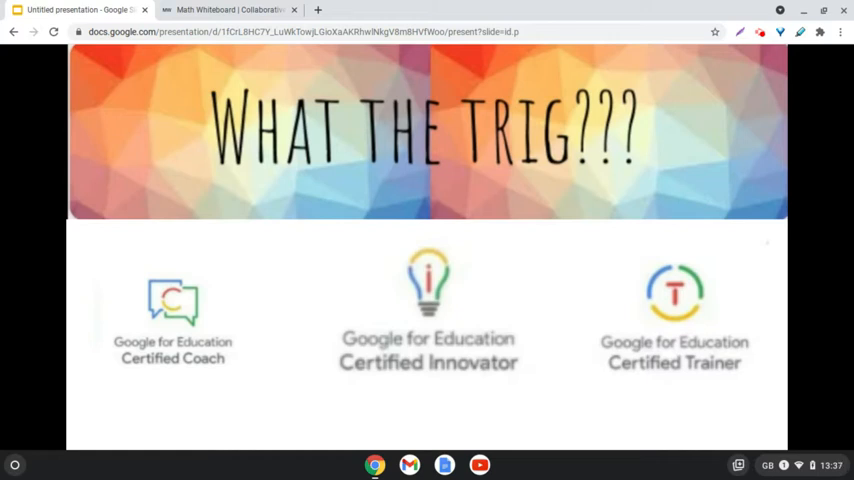
{"action": "mouse_move", "coordinate": [812, 244]}
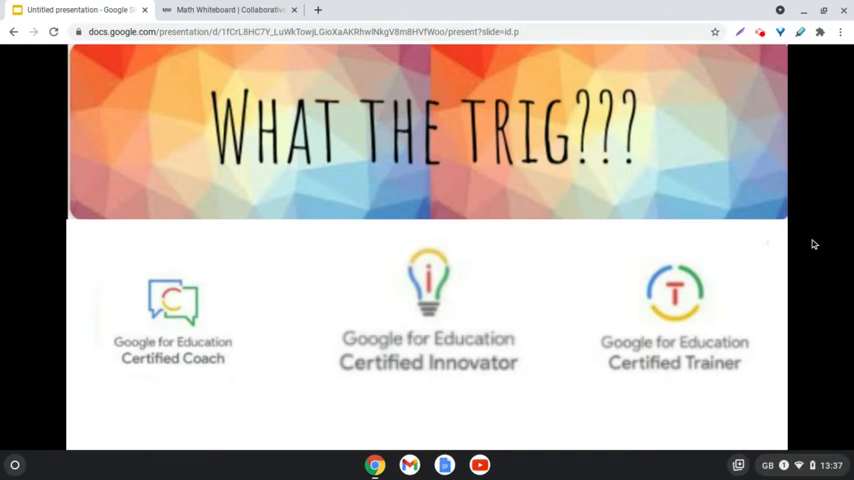
- Reach the mathwhiteboard.com page for creating or joining a whiteboard
{"action": "left_click", "coordinate": [230, 12]}
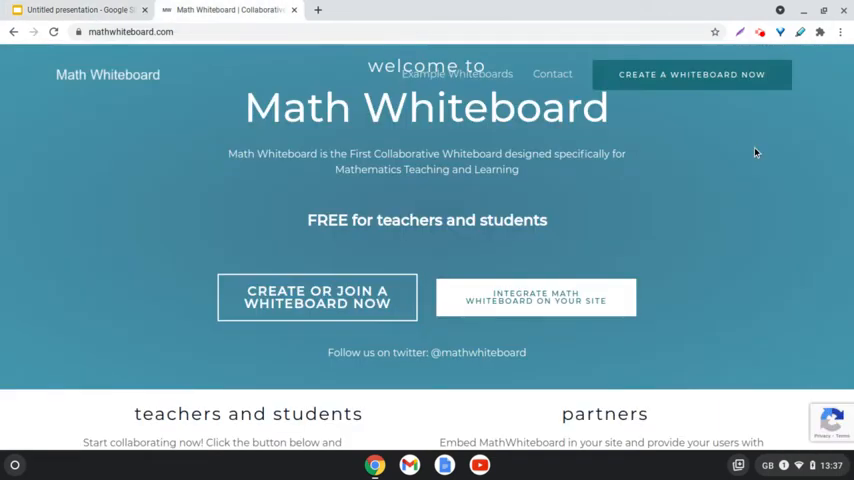
{"action": "left_click", "coordinate": [316, 296]}
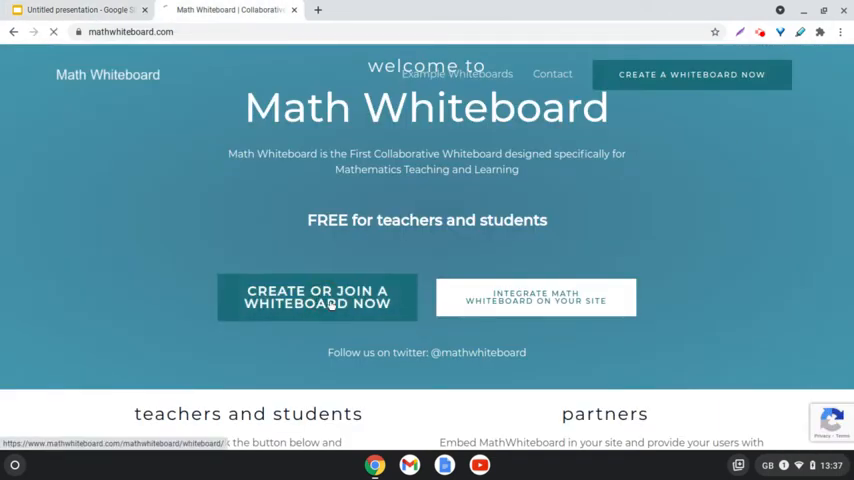
{"action": "left_click", "coordinate": [316, 296]}
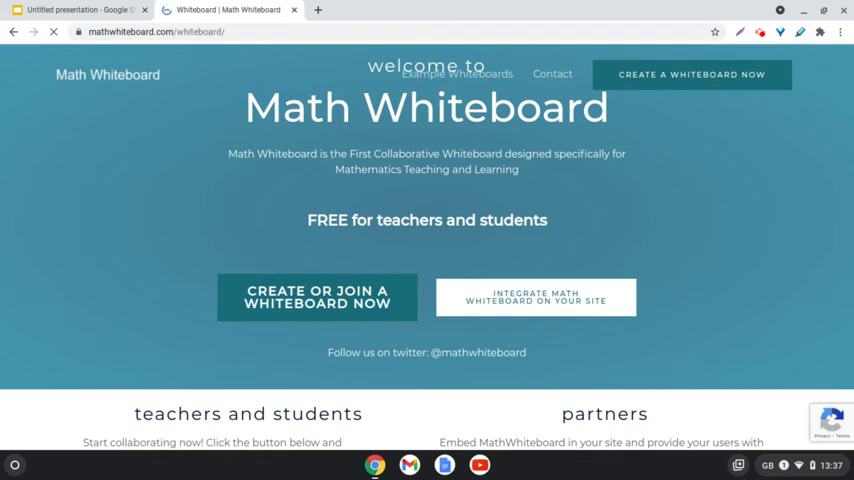
{"action": "left_click", "coordinate": [316, 296]}
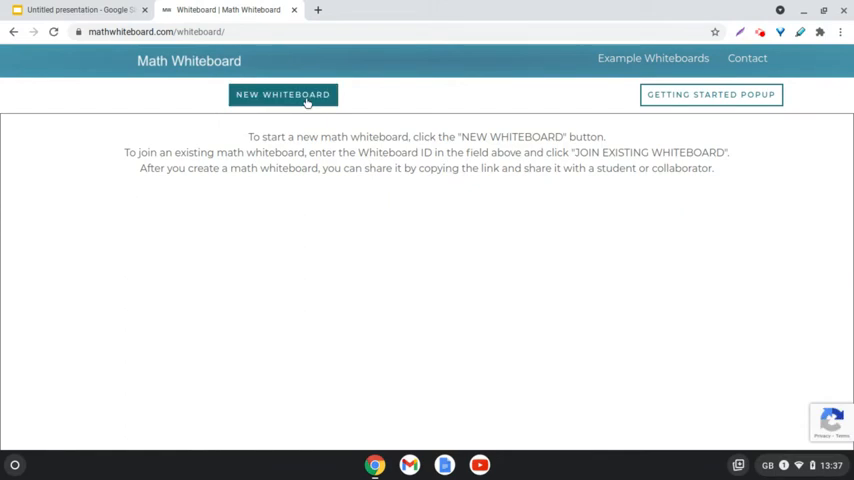
- Start a new whiteboard with its Getting Started guide showing
{"action": "left_click", "coordinate": [284, 96]}
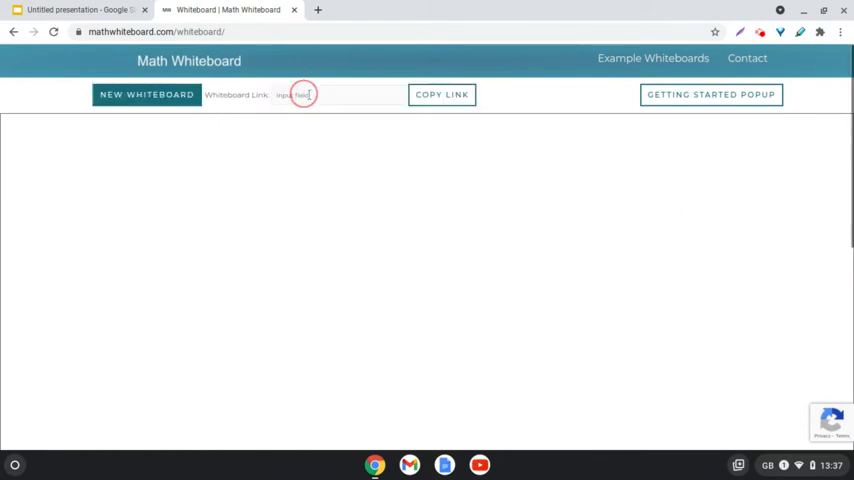
{"action": "left_click", "coordinate": [712, 94]}
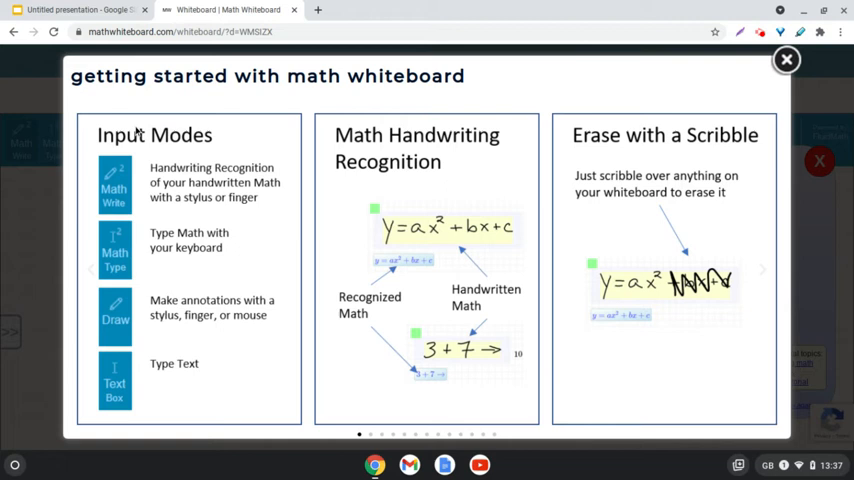
{"action": "mouse_move", "coordinate": [244, 244]}
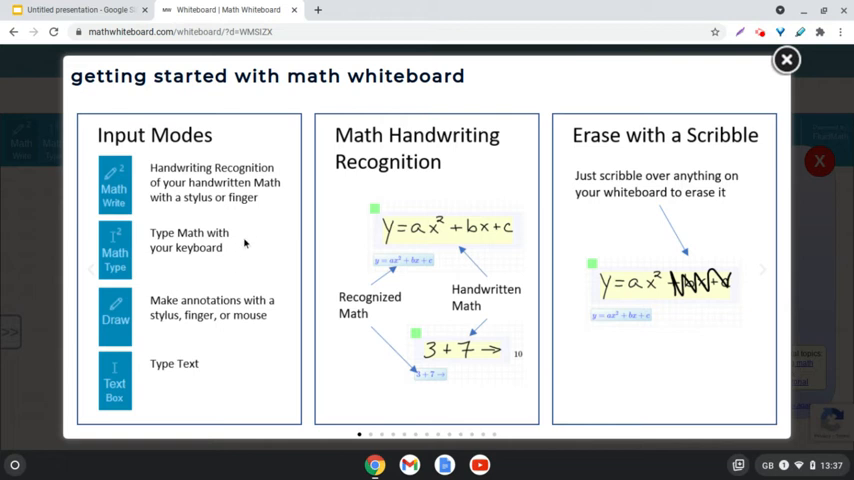
{"action": "mouse_move", "coordinate": [212, 308]}
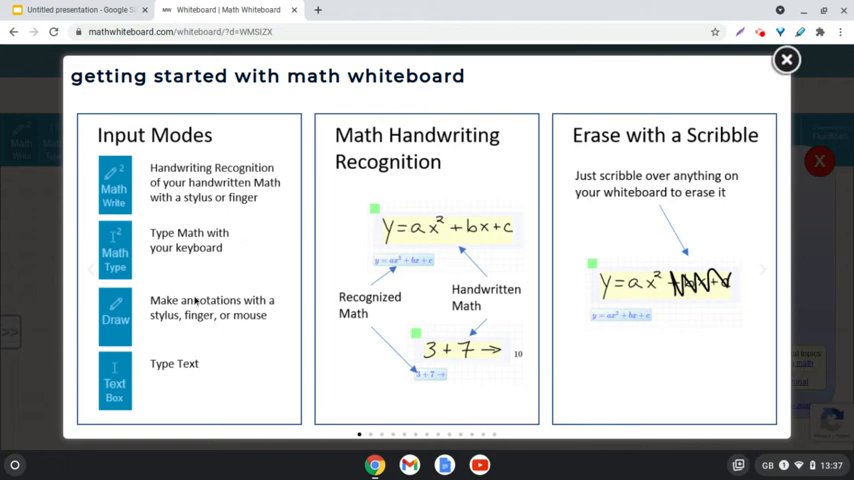
{"action": "mouse_move", "coordinate": [352, 208]}
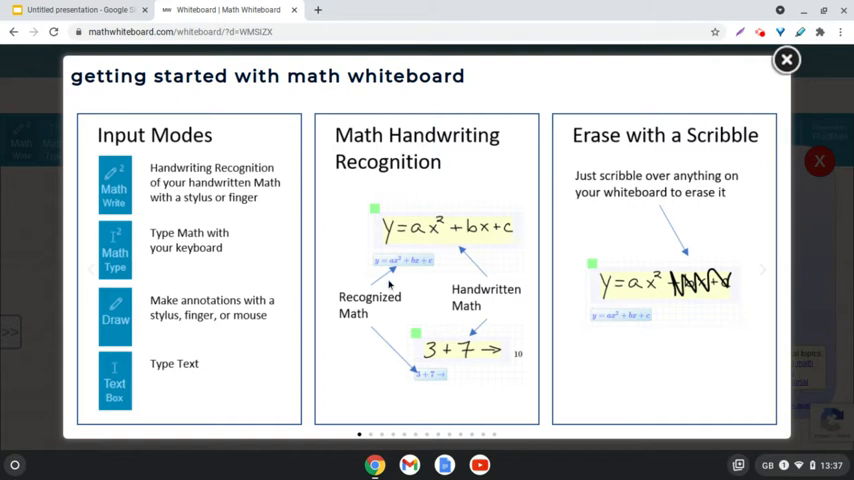
{"action": "mouse_move", "coordinate": [388, 284]}
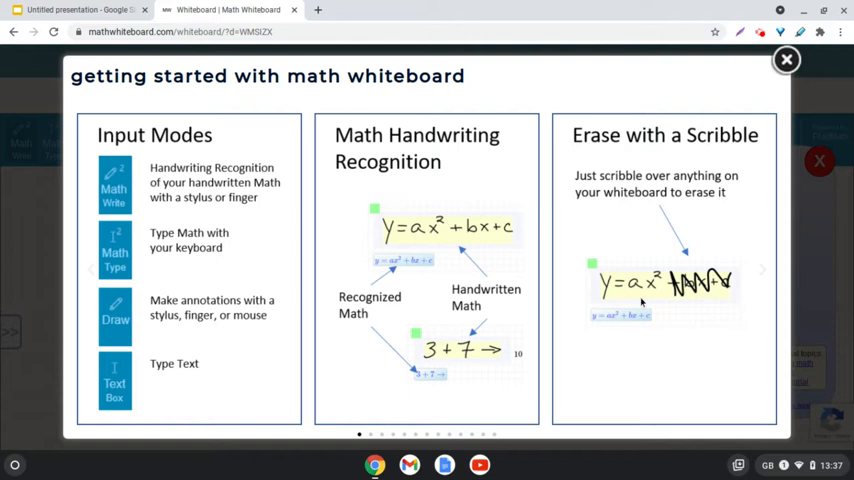
{"action": "mouse_move", "coordinate": [664, 258]}
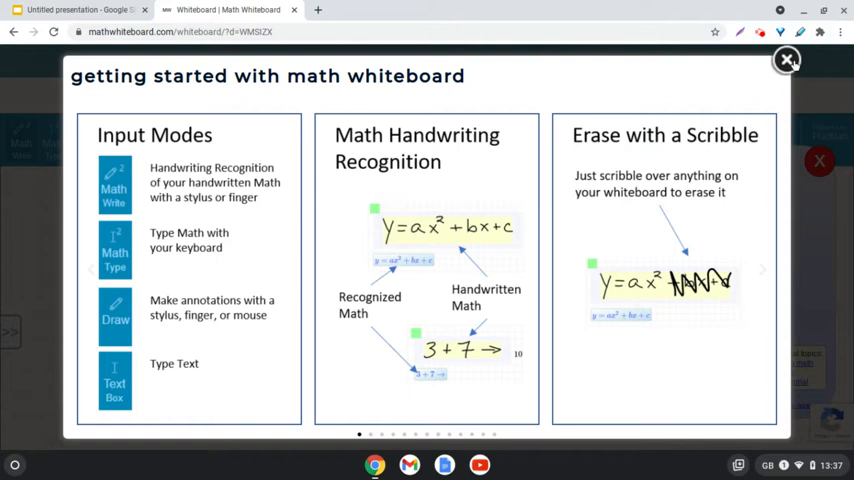
- Close the guide, handwrite 3+2=5 and accept it as a recognised equation
{"action": "left_click", "coordinate": [788, 62]}
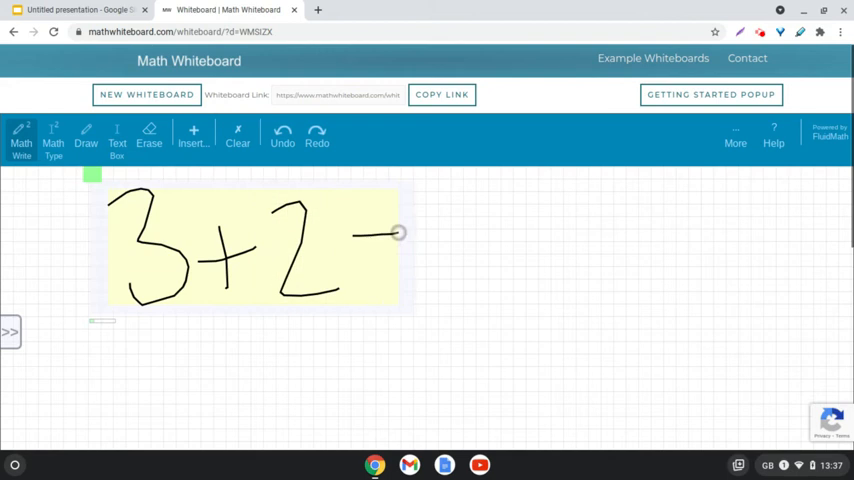
{"action": "left_click_drag", "start_coordinate": [380, 236], "coordinate": [480, 270]}
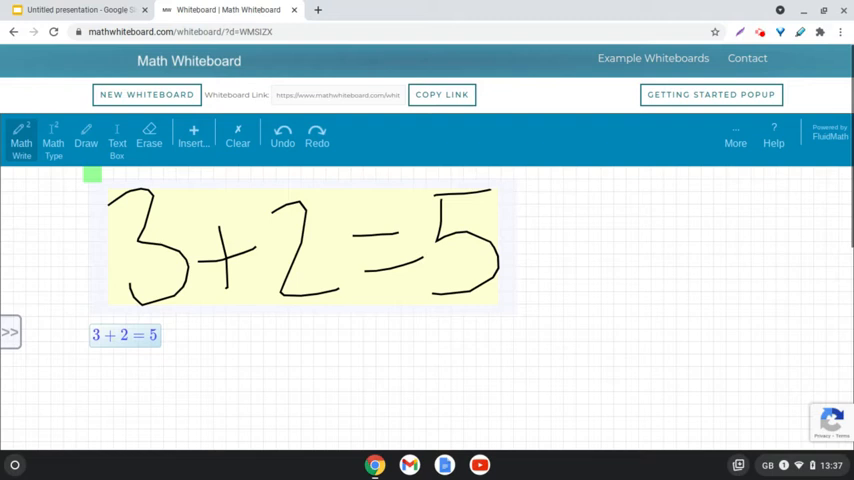
{"action": "left_click", "coordinate": [236, 136]}
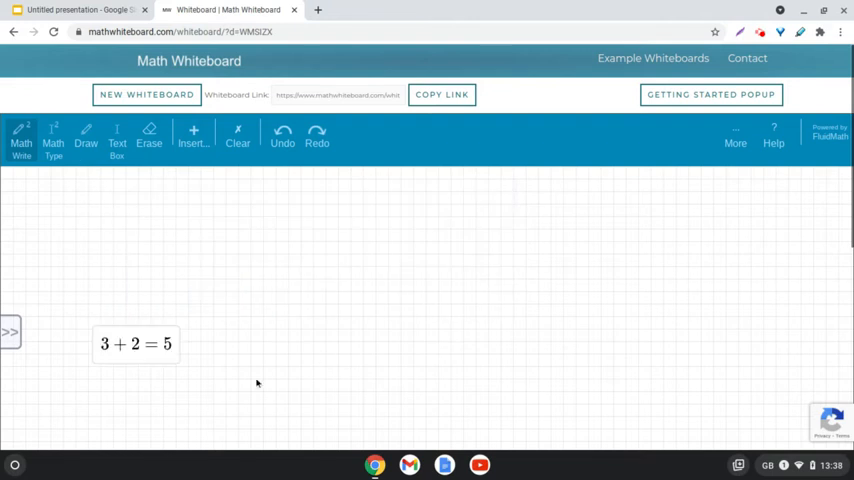
{"action": "mouse_move", "coordinate": [256, 372]}
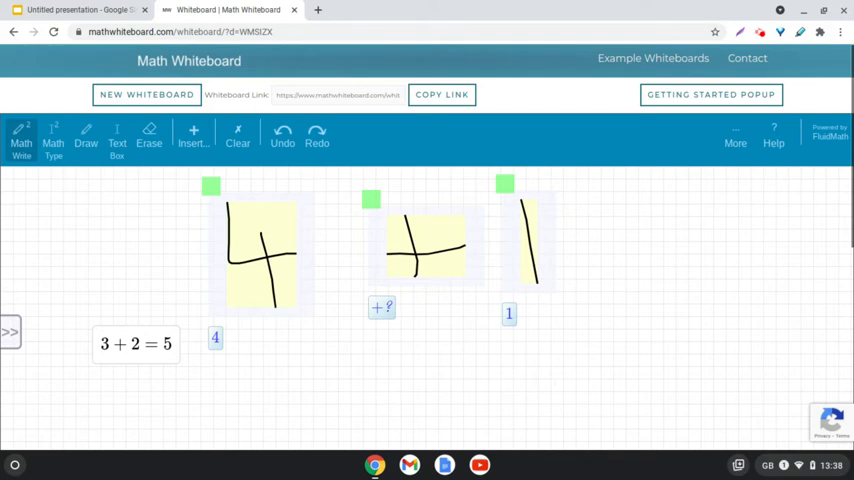
{"action": "mouse_move", "coordinate": [374, 208]}
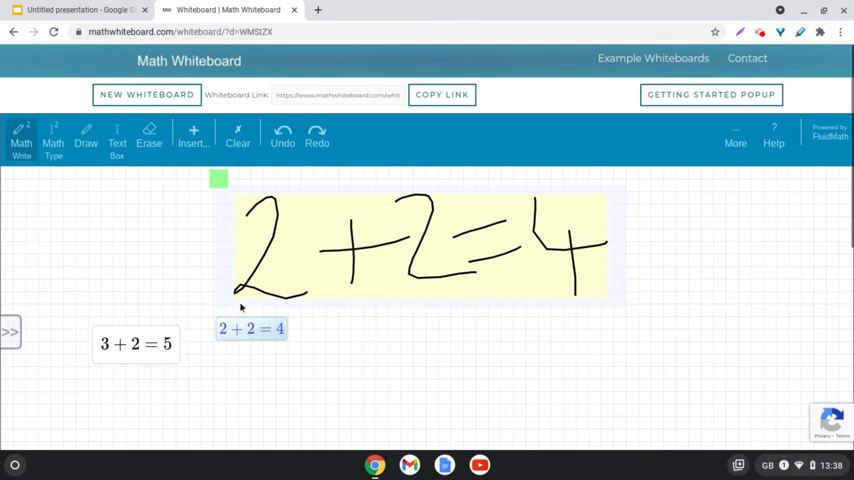
- Accept the recognised 2+2=4 and copy the whiteboard's sharing link
{"action": "left_click", "coordinate": [236, 136]}
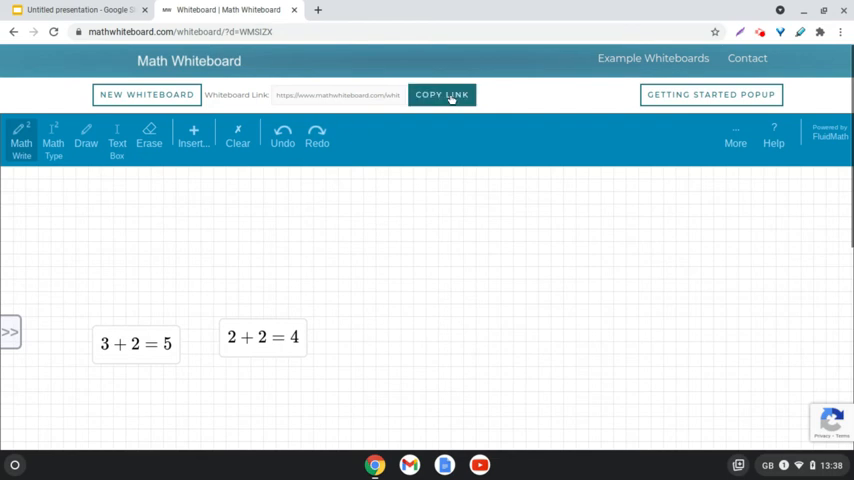
{"action": "left_click", "coordinate": [442, 94]}
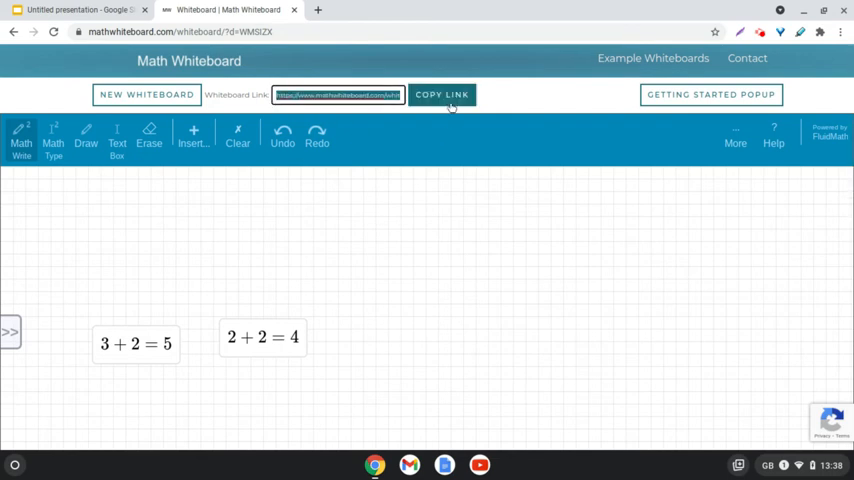
{"action": "mouse_move", "coordinate": [450, 102]}
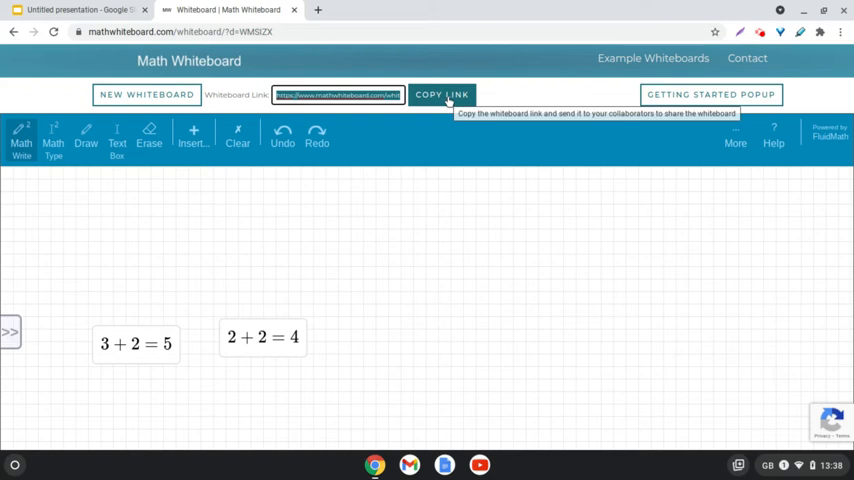
{"action": "mouse_move", "coordinate": [496, 136]}
{"action": "type", "text": "3x4 = 1"}
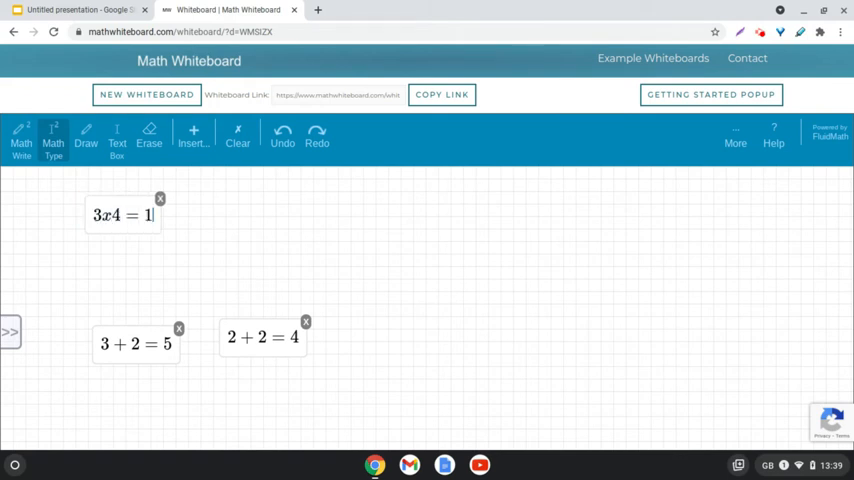
{"action": "type", "text": "2"}
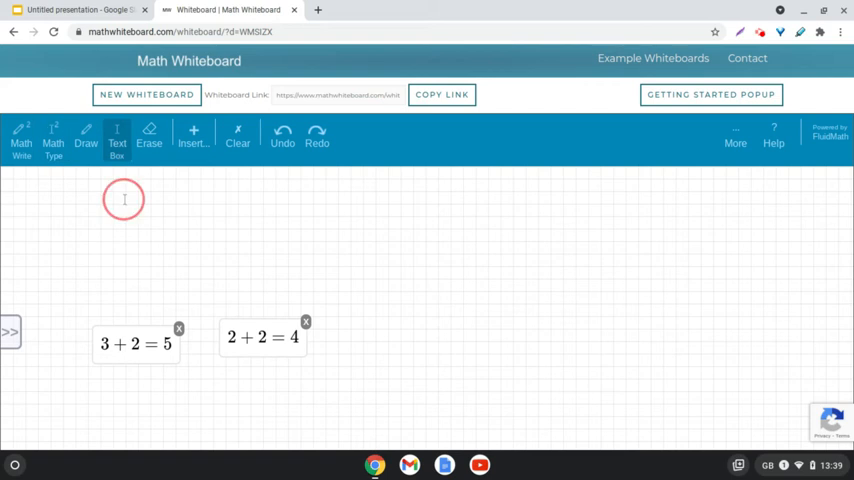
- Add a text box reading "SJ's work", delete it, and show the Insert choices
{"action": "left_click", "coordinate": [124, 198]}
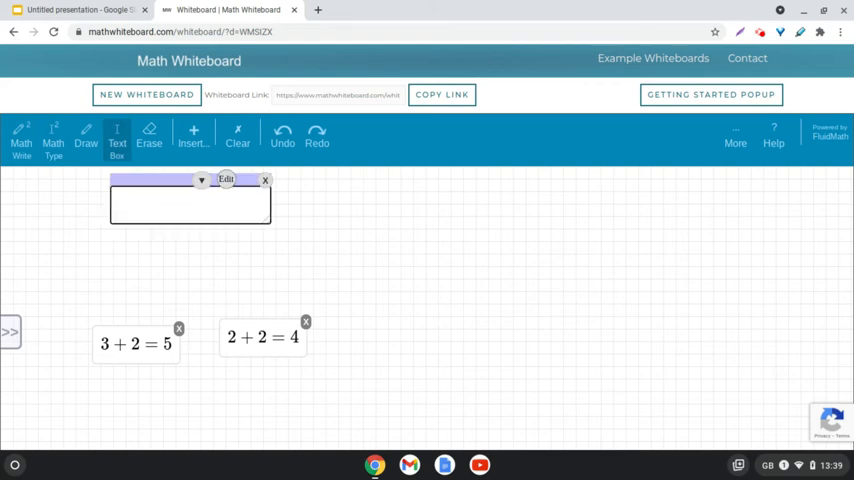
{"action": "type", "text": "SJ's work"}
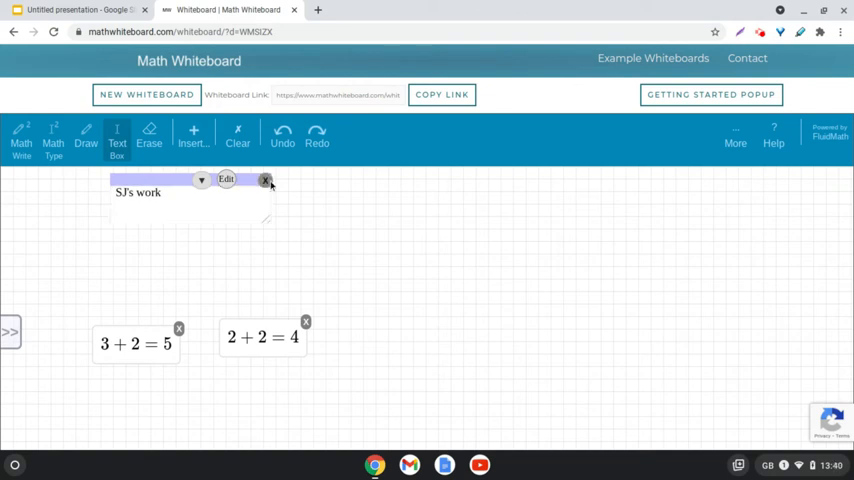
{"action": "left_click", "coordinate": [264, 180]}
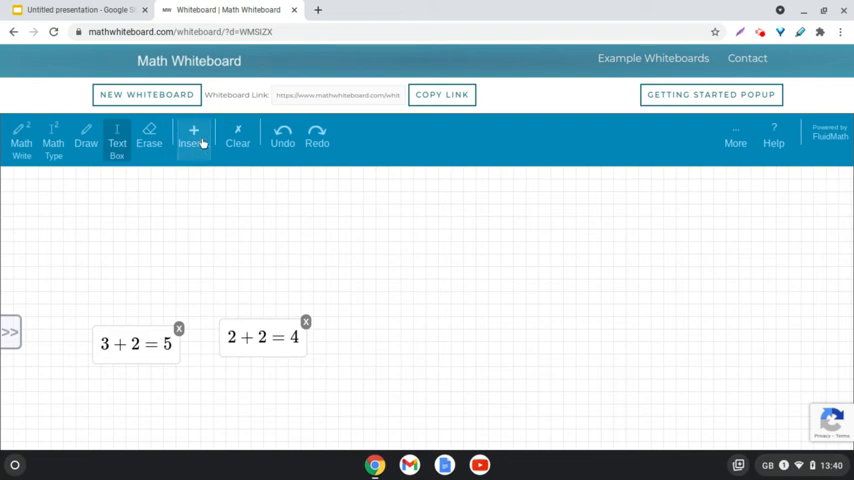
{"action": "left_click", "coordinate": [192, 136]}
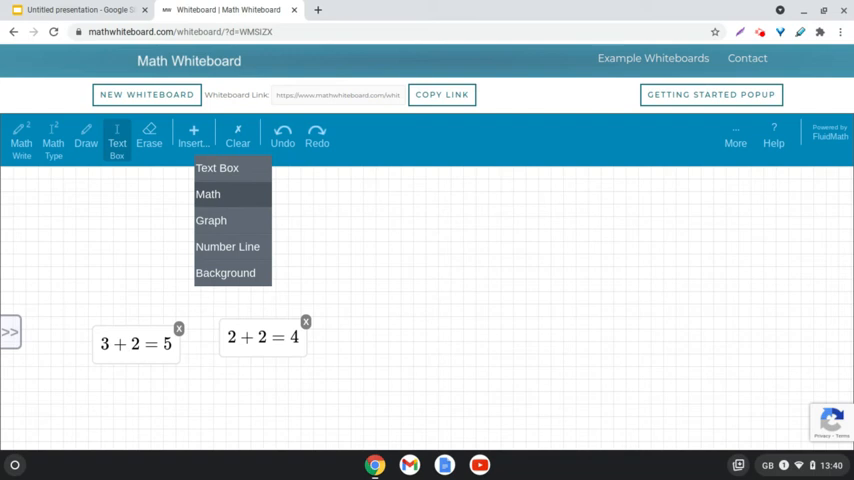
{"action": "mouse_move", "coordinate": [224, 272]}
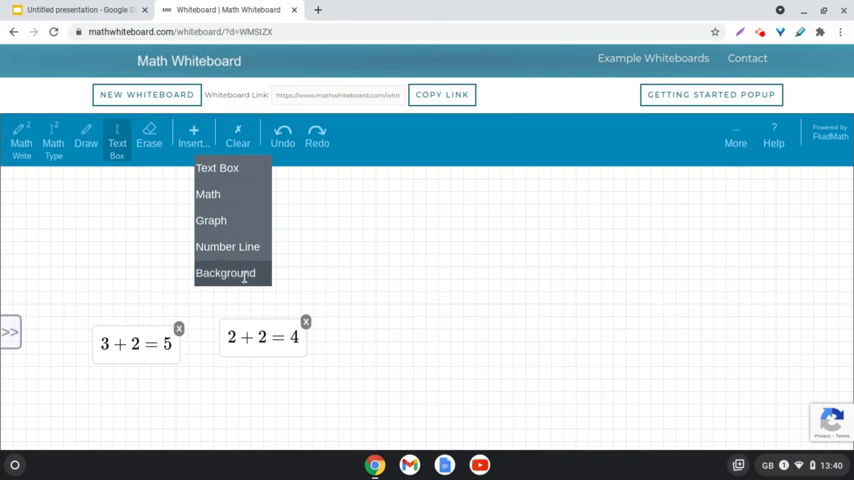
{"action": "mouse_move", "coordinate": [244, 246]}
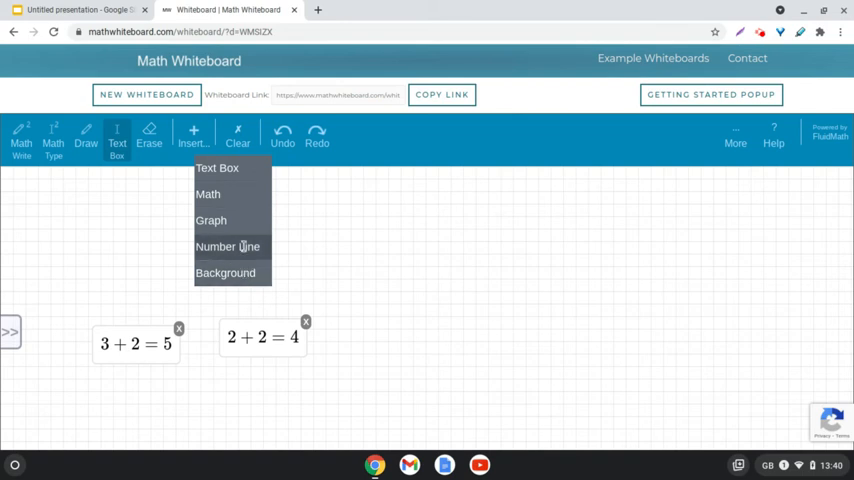
{"action": "left_click", "coordinate": [224, 272]}
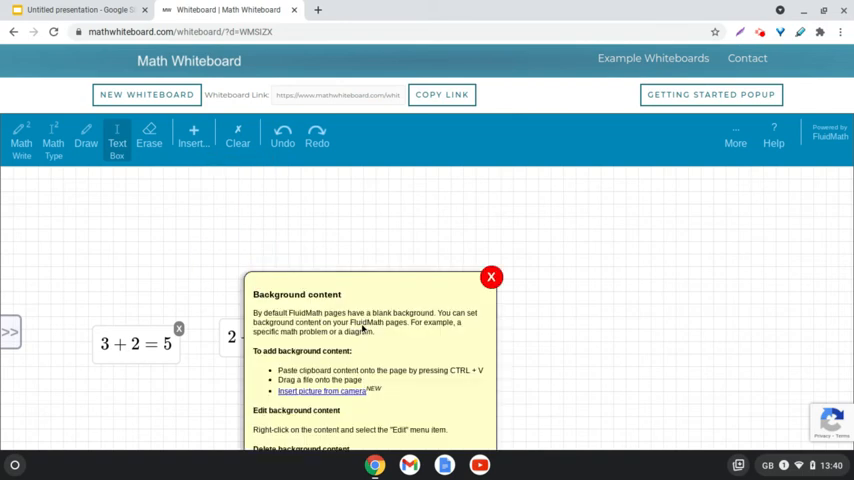
{"action": "scroll", "scroll_direction": "down", "scroll_amount": 3}
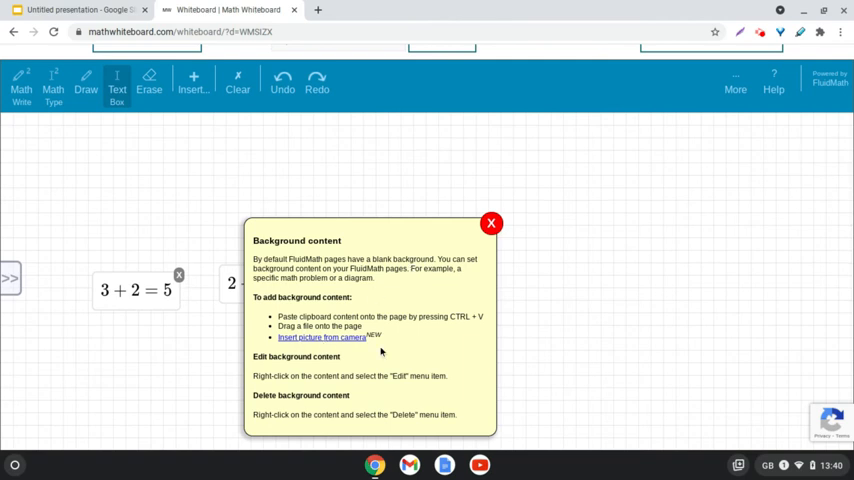
{"action": "mouse_move", "coordinate": [380, 336]}
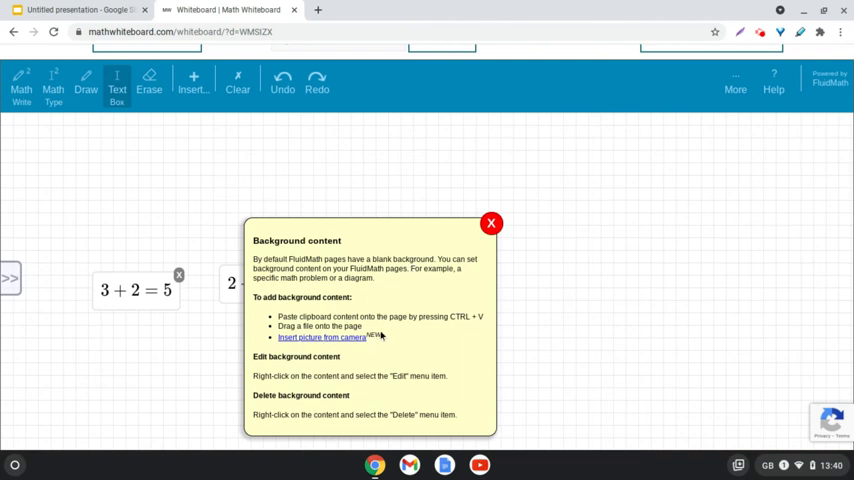
{"action": "mouse_move", "coordinate": [384, 342]}
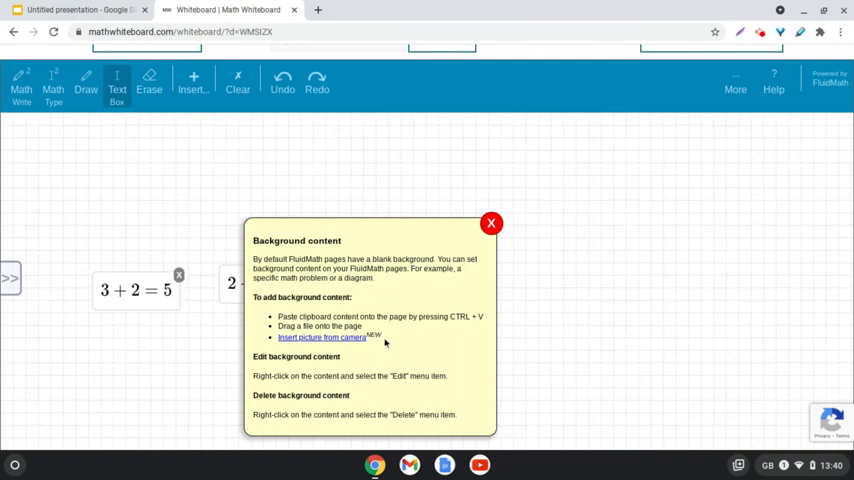
{"action": "mouse_move", "coordinate": [430, 318]}
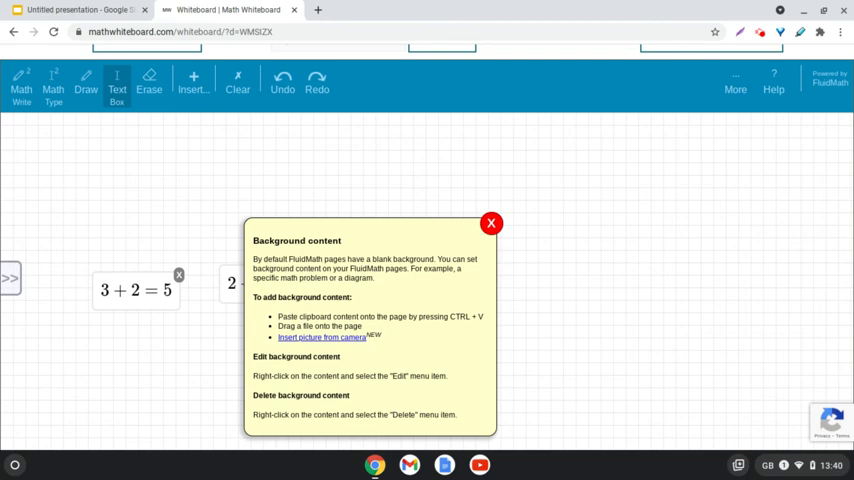
{"action": "left_click", "coordinate": [490, 224]}
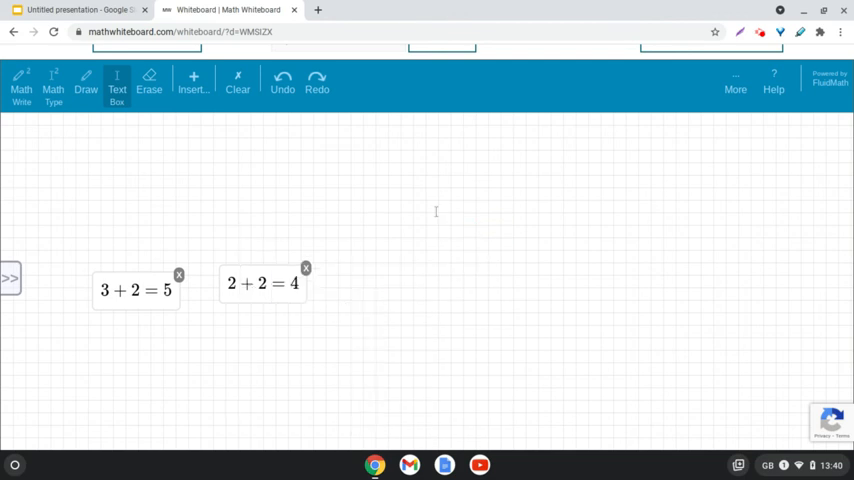
- Insert a text box reading Mathwhiteboard.com above the two equations
{"action": "left_click", "coordinate": [198, 80]}
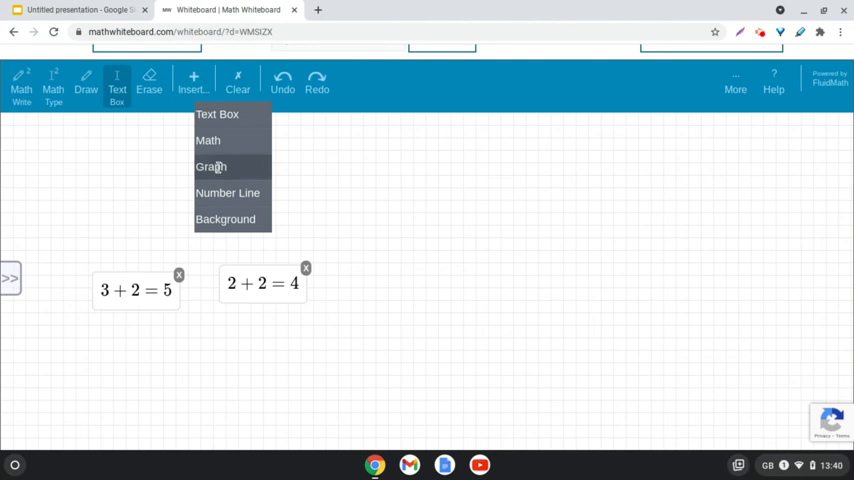
{"action": "mouse_move", "coordinate": [376, 212]}
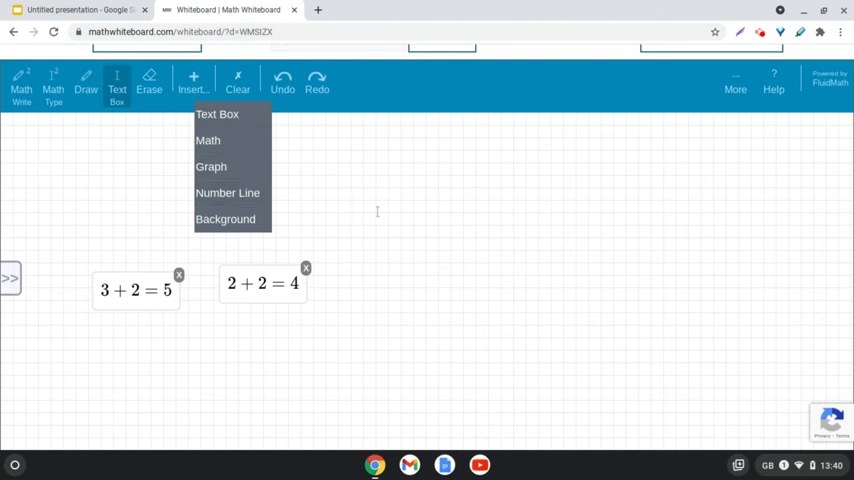
{"action": "left_click", "coordinate": [220, 114]}
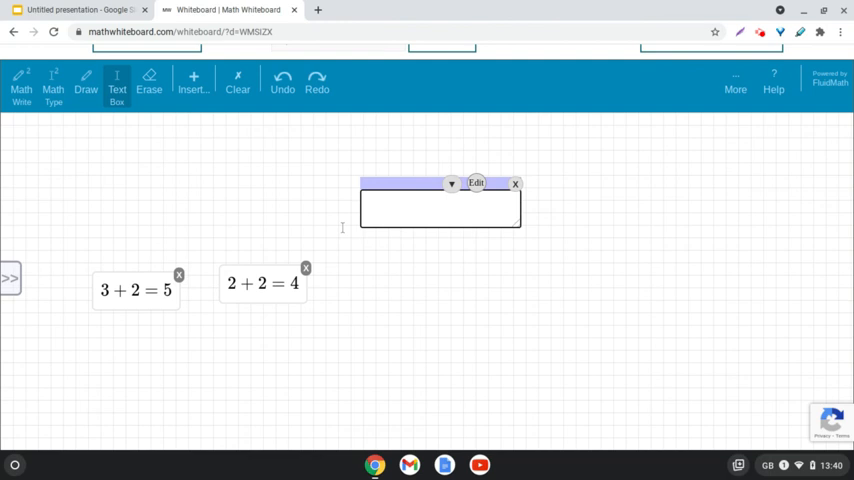
{"action": "type", "text": "Mathwh"}
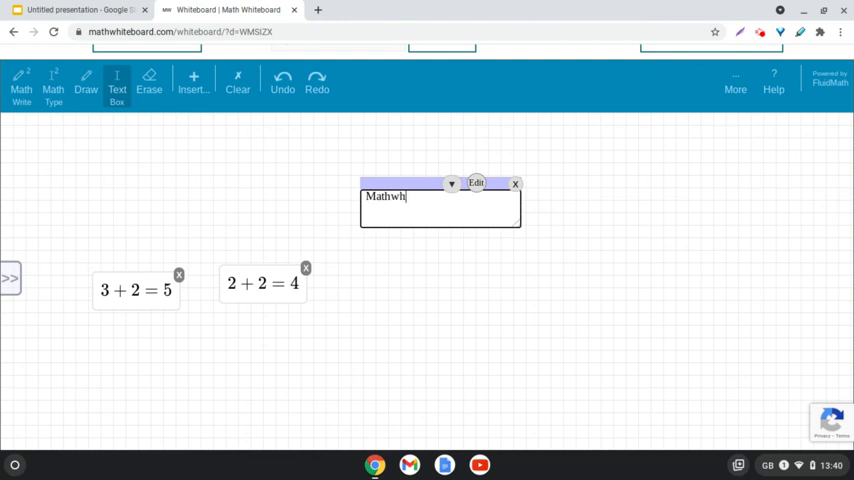
{"action": "type", "text": "iteboard.com"}
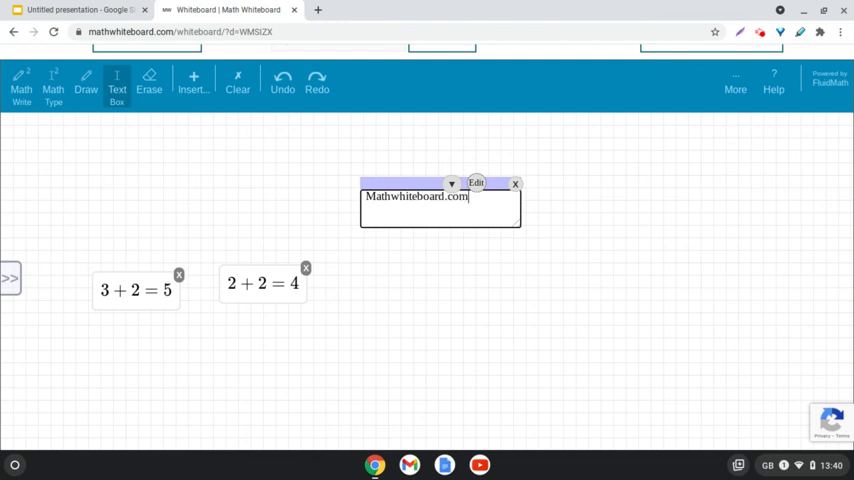